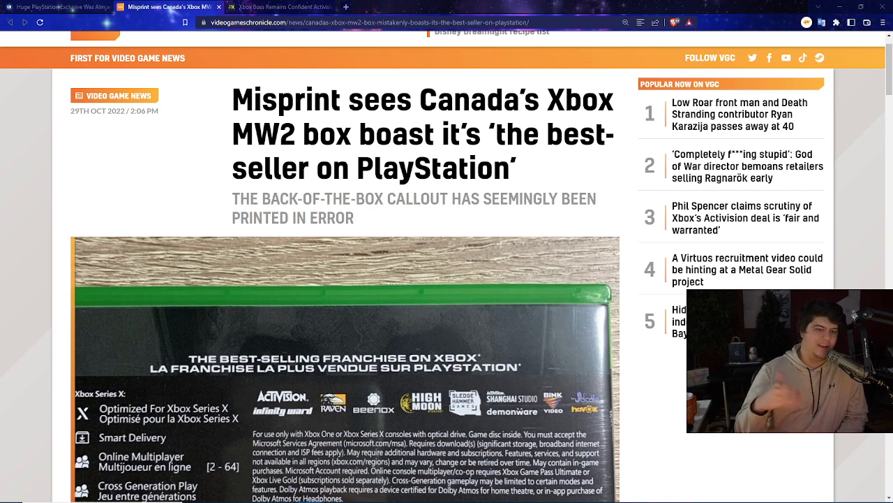
# Read down the misprint article past the Reddit box photo to CharlieIntel's tweet.
pyautogui.scroll(-3)
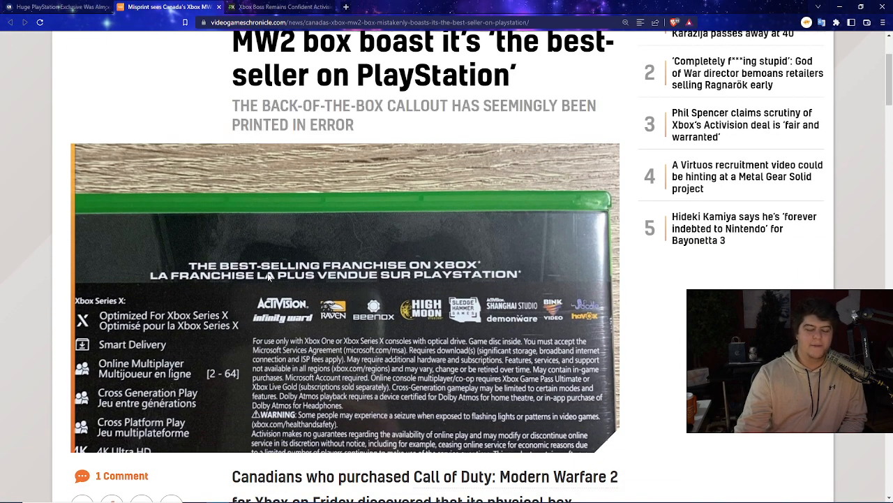
pyautogui.moveTo(155, 288)
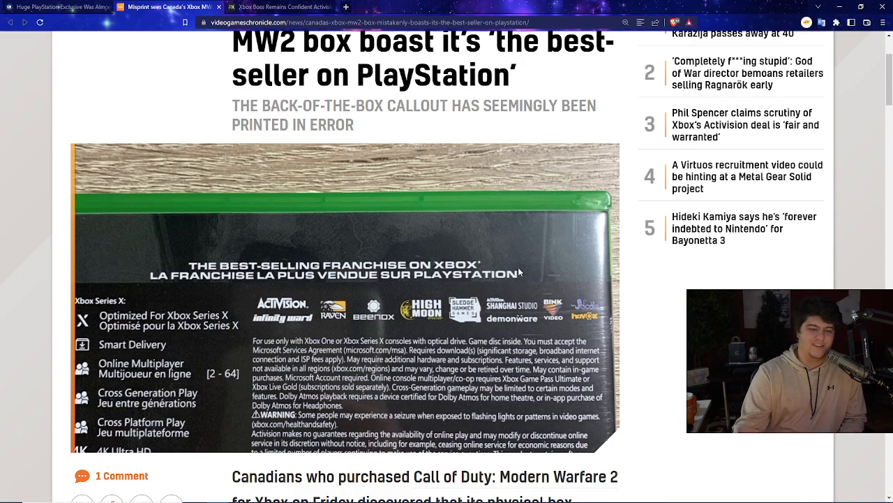
pyautogui.scroll(-3)
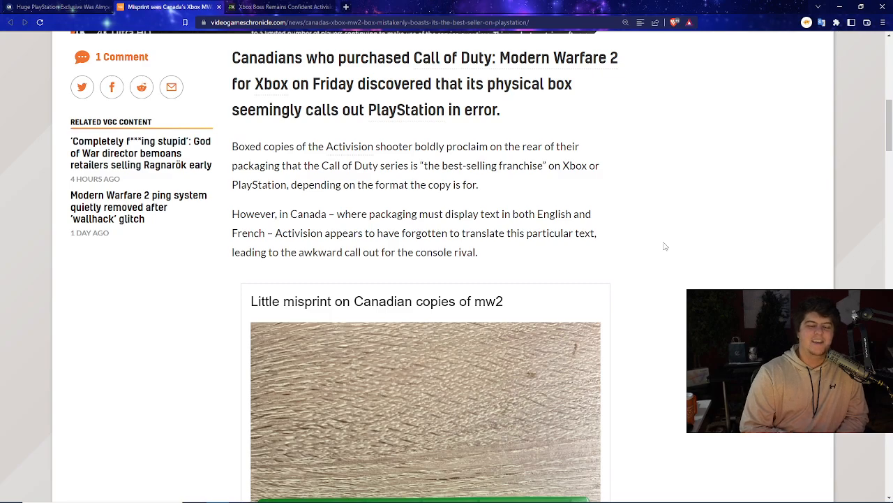
pyautogui.scroll(-3)
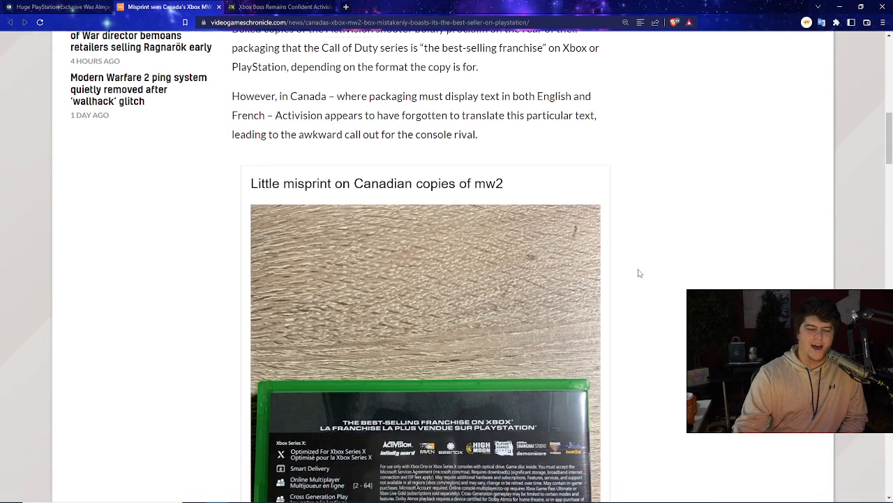
pyautogui.scroll(-3)
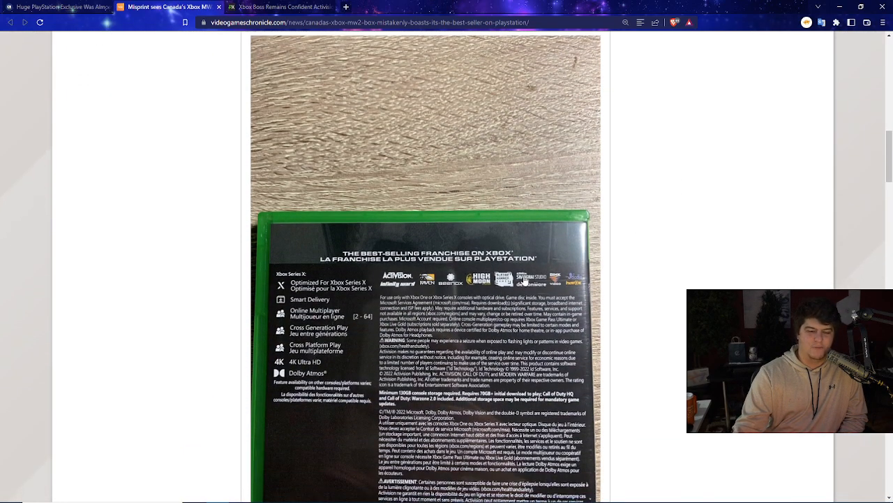
pyautogui.scroll(-3)
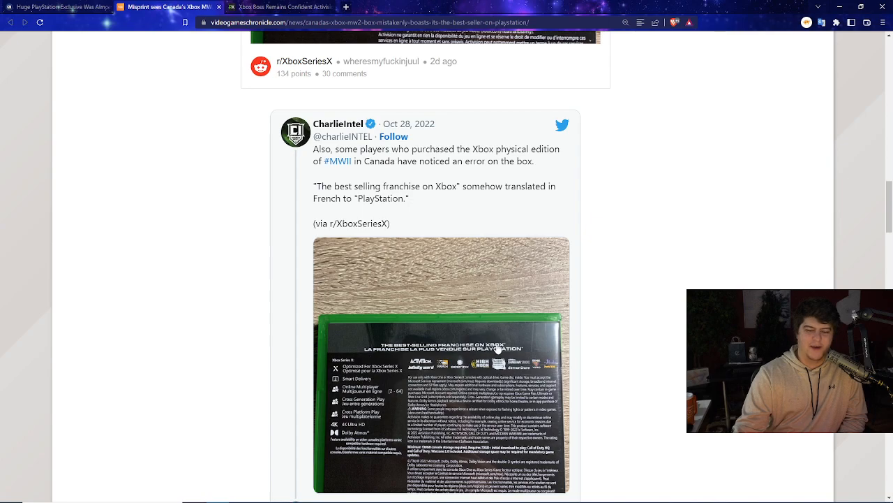
# Reveal the box photo in Nero's store-worker tweet and read on about collector's items.
pyautogui.scroll(-3)
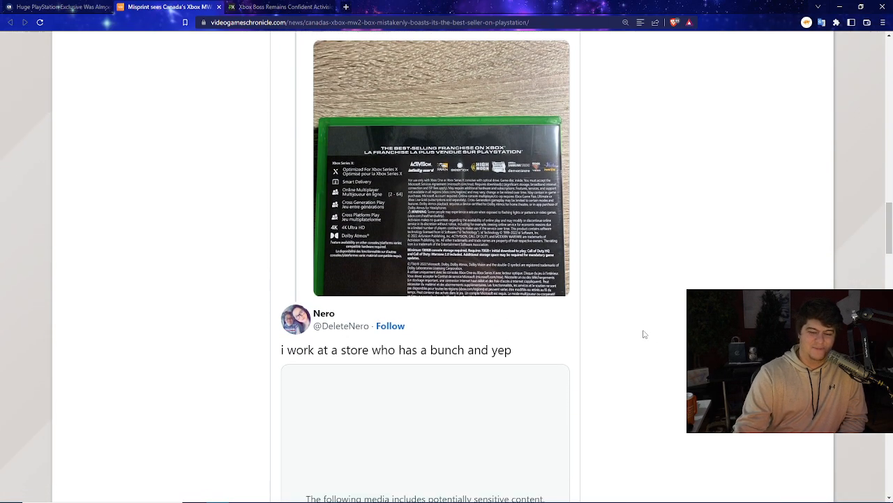
pyautogui.scroll(-3)
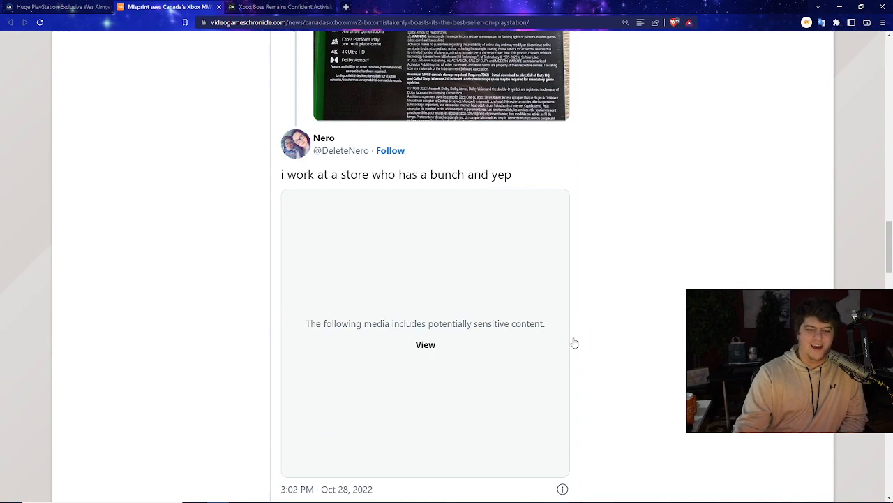
pyautogui.click(426, 344)
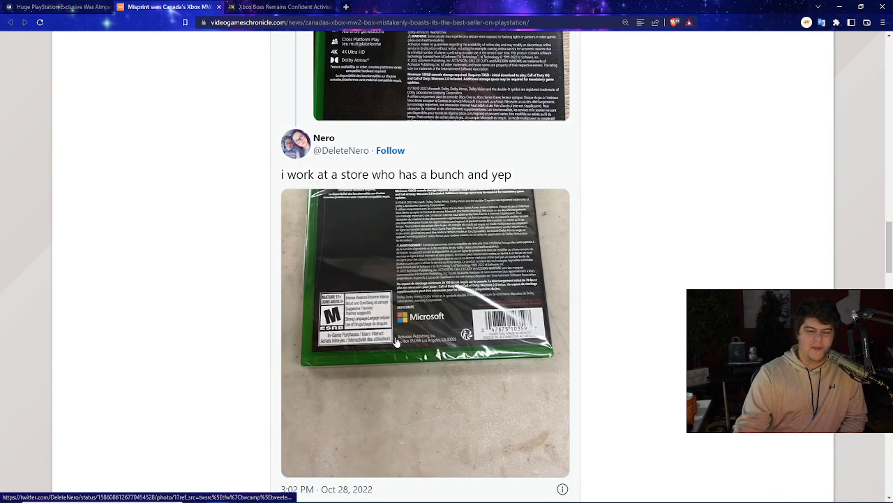
pyautogui.scroll(-3)
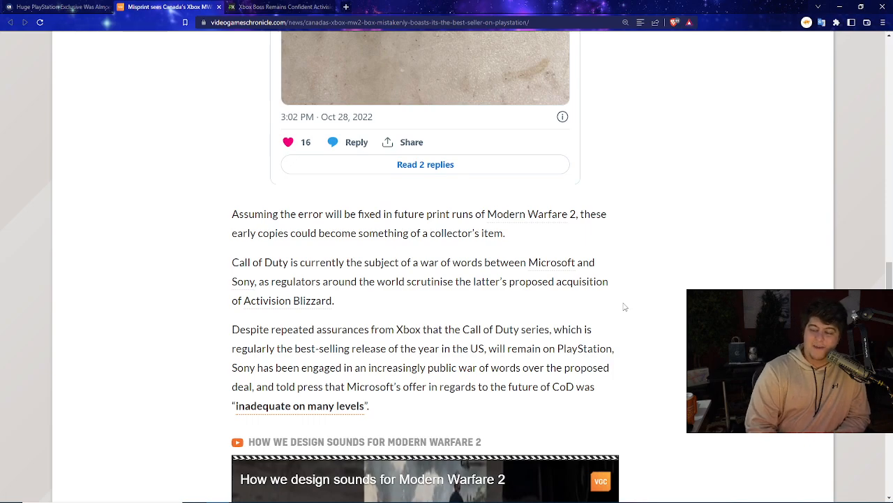
# Finish the misprint article and switch to Pure Xbox's Activision Blizzard deal article.
pyautogui.scroll(-3)
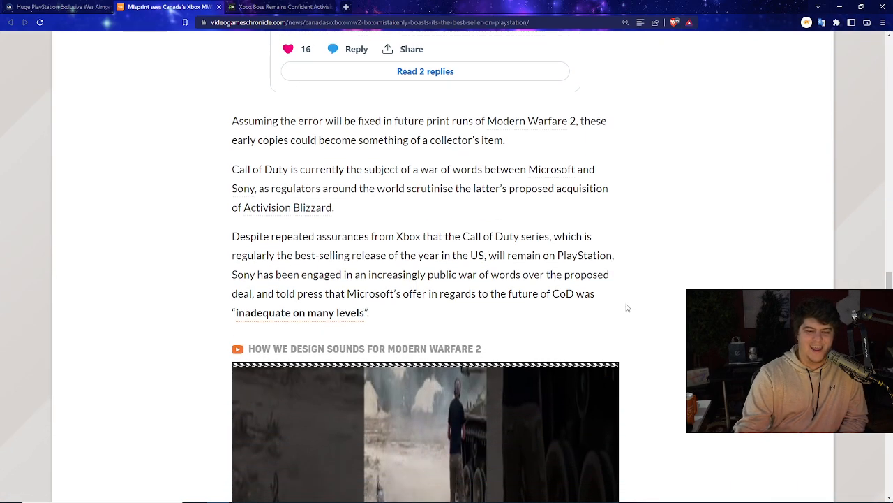
pyautogui.scroll(-3)
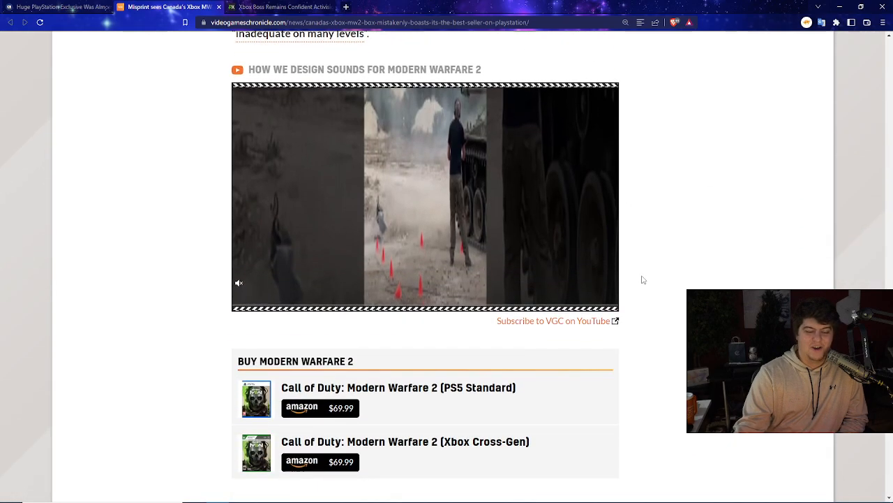
pyautogui.scroll(-3)
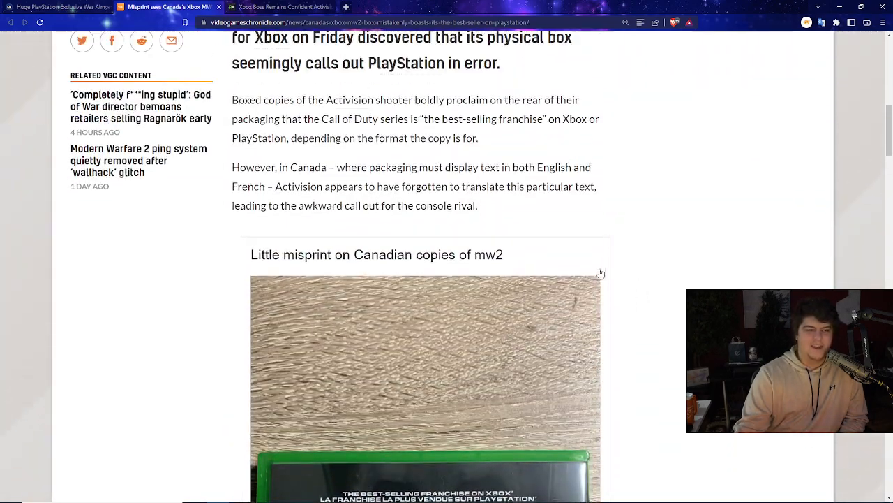
pyautogui.scroll(-3)
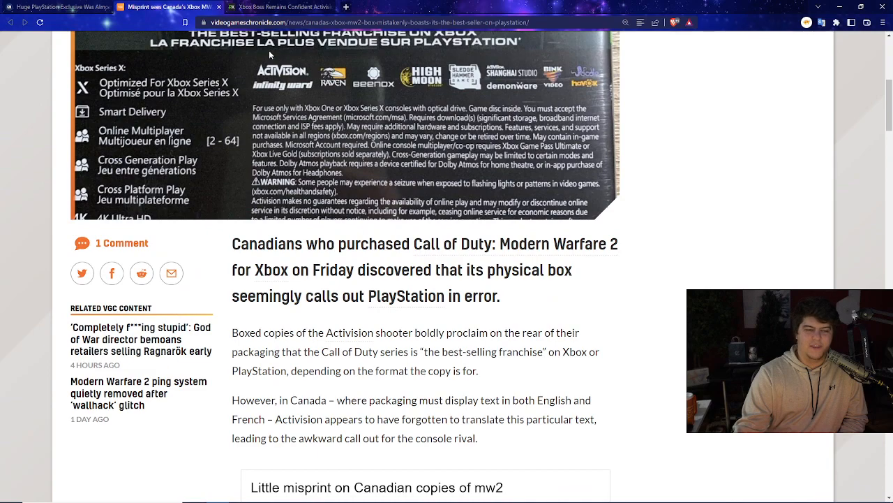
pyautogui.click(280, 7)
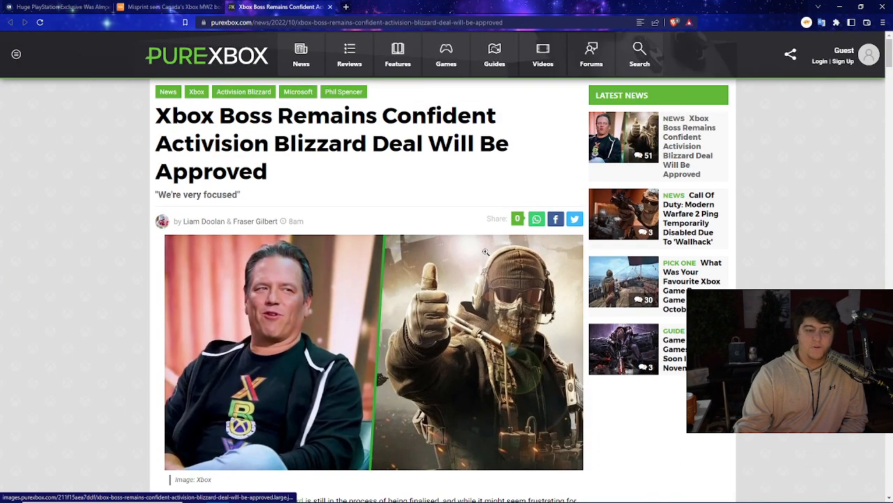
pyautogui.moveTo(486, 251)
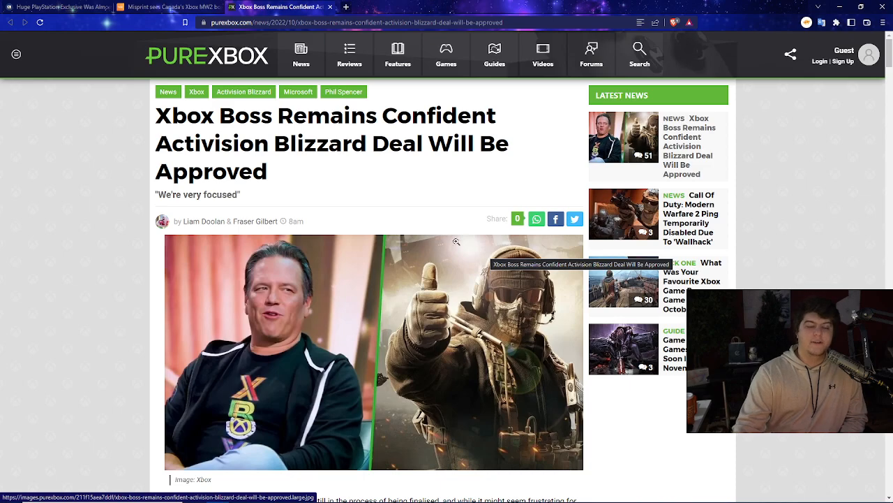
pyautogui.moveTo(331, 166)
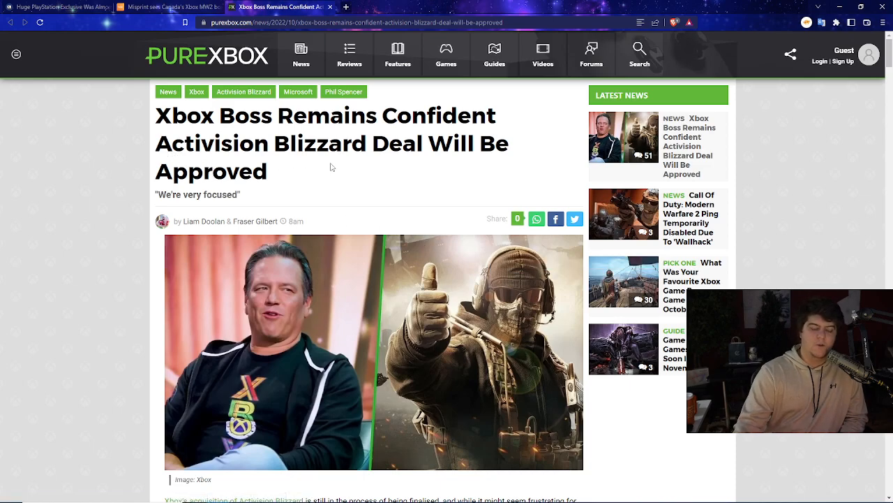
pyautogui.scroll(-3)
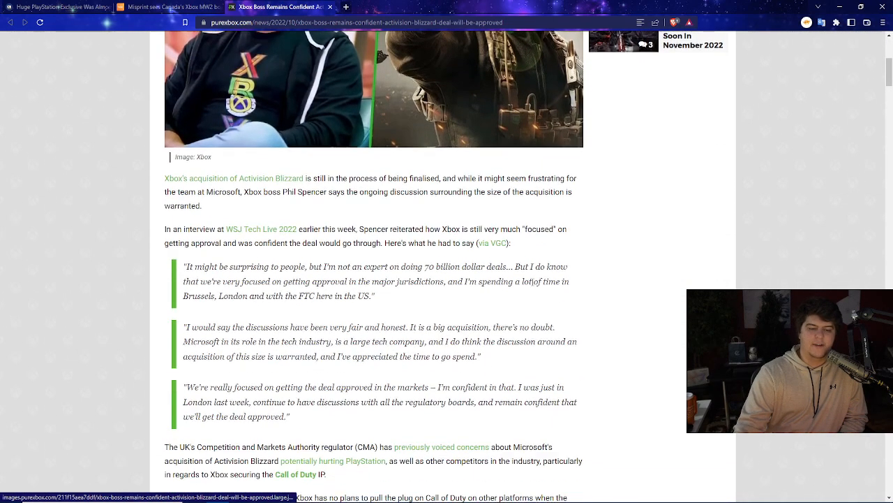
pyautogui.scroll(-3)
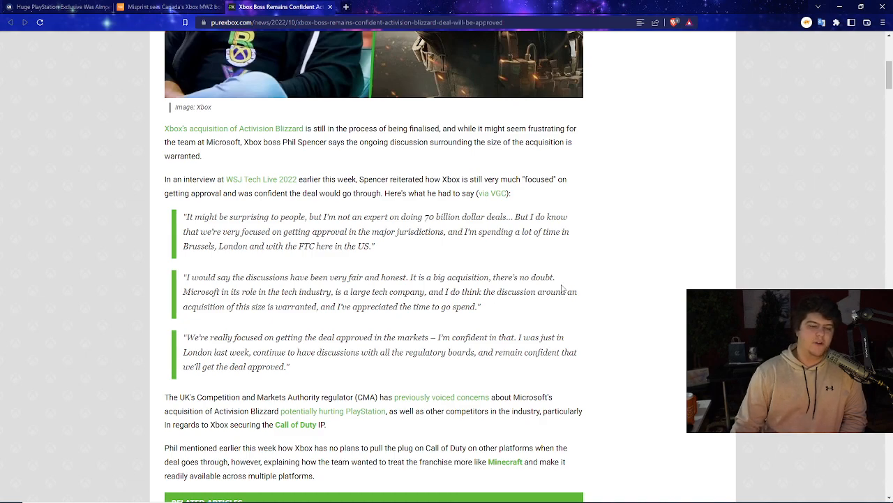
pyautogui.moveTo(599, 257)
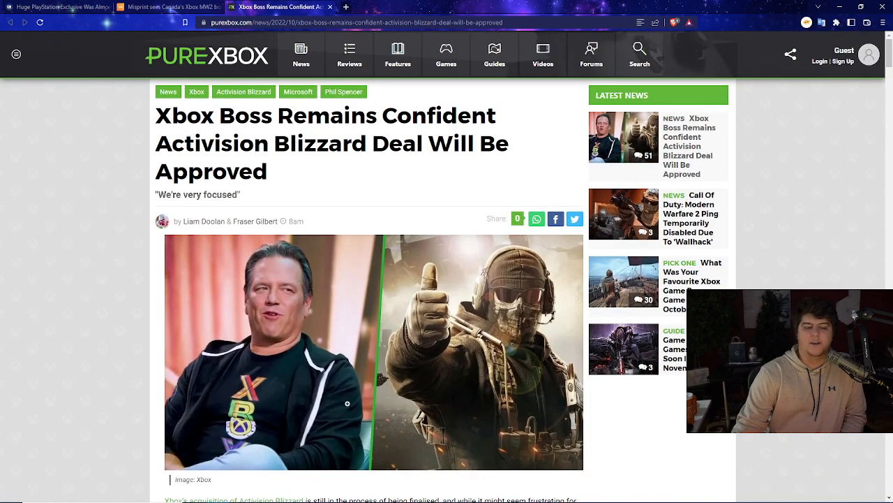
# Switch to ComicBook.com's 'Huge PlayStation Exclusive Was Almost an Xbox Game' article.
pyautogui.click(56, 7)
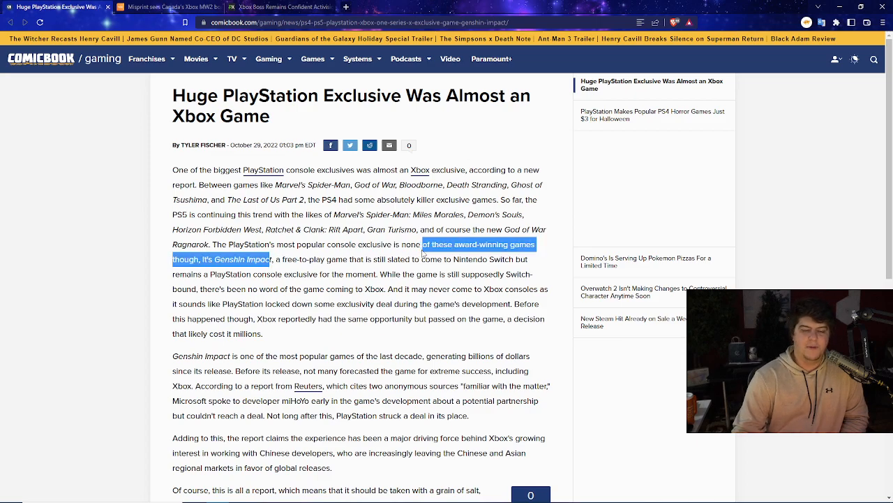
pyautogui.scroll(-3)
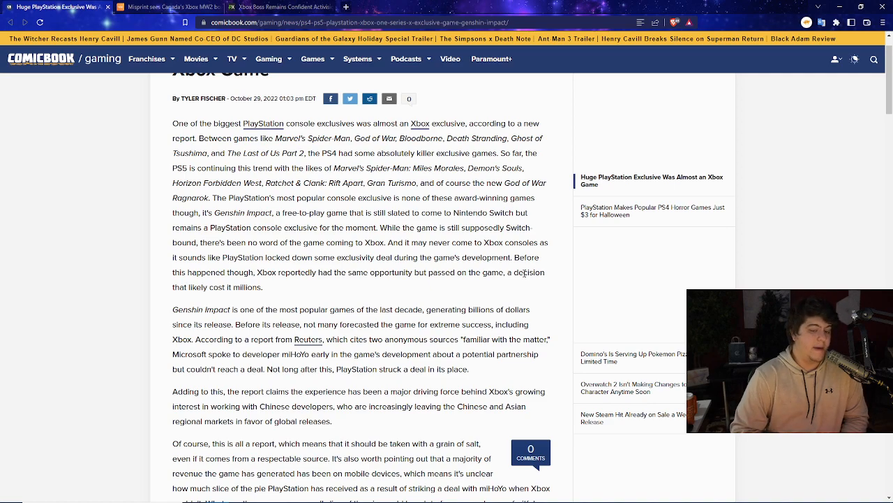
pyautogui.scroll(-3)
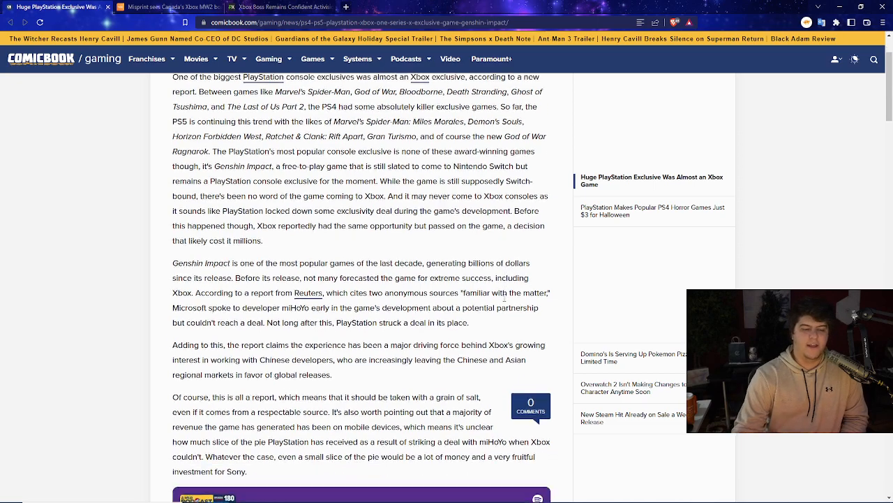
pyautogui.scroll(-3)
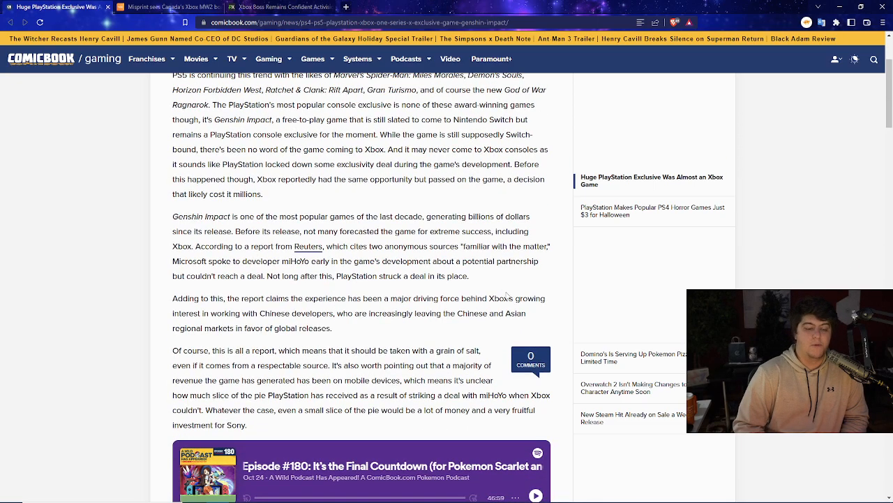